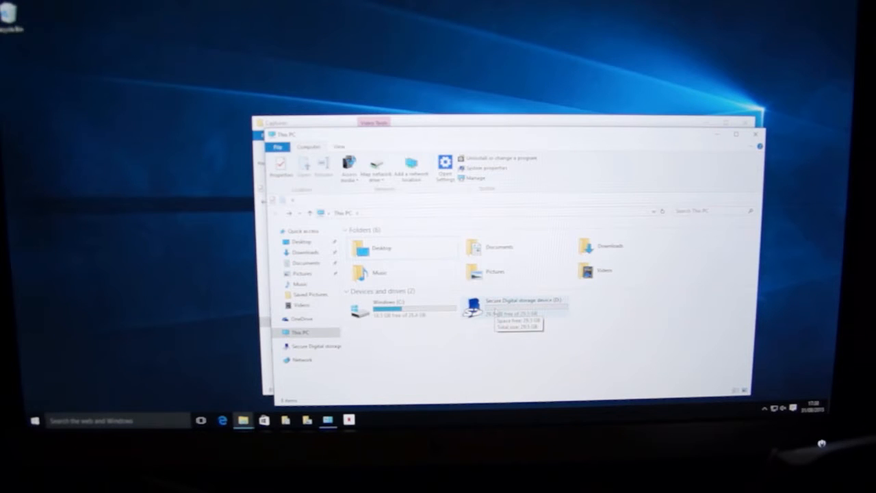
{"action": "mouse_move", "coordinate": [396, 333]}
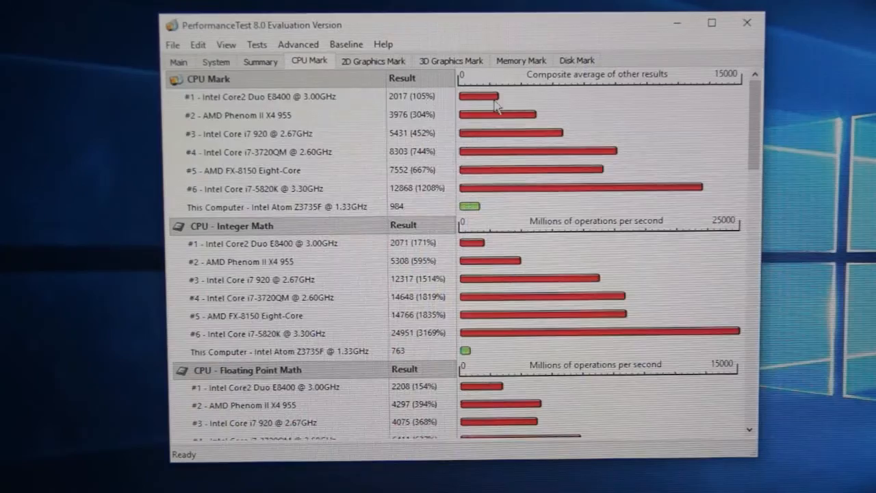
{"action": "mouse_move", "coordinate": [482, 294]}
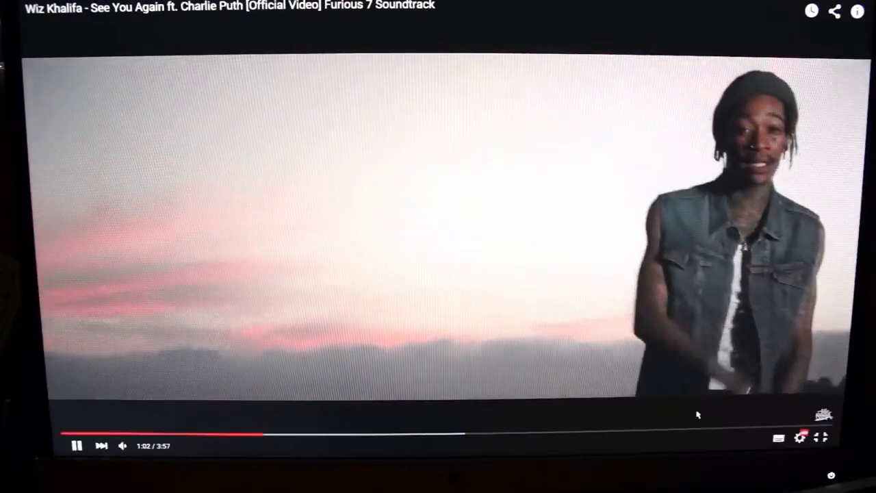
Play the 'See You Again' music video in HD full screen to test playback
{"action": "left_click", "coordinate": [800, 438]}
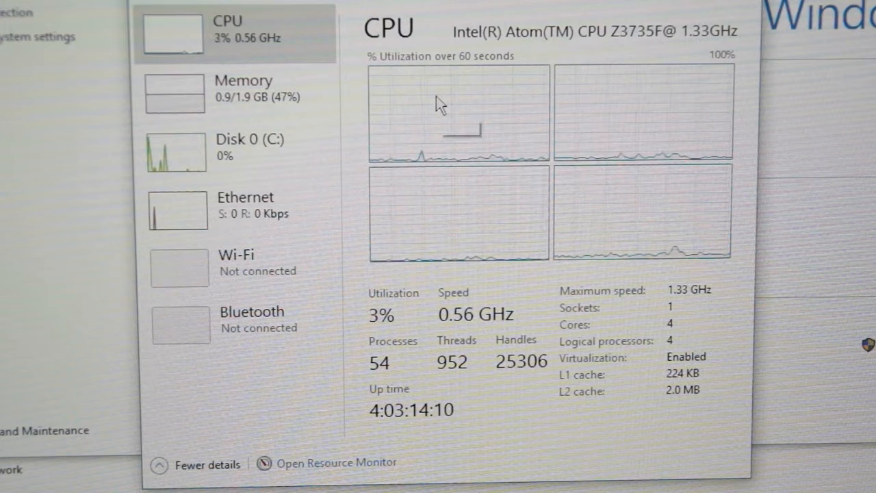
{"action": "mouse_move", "coordinate": [623, 144]}
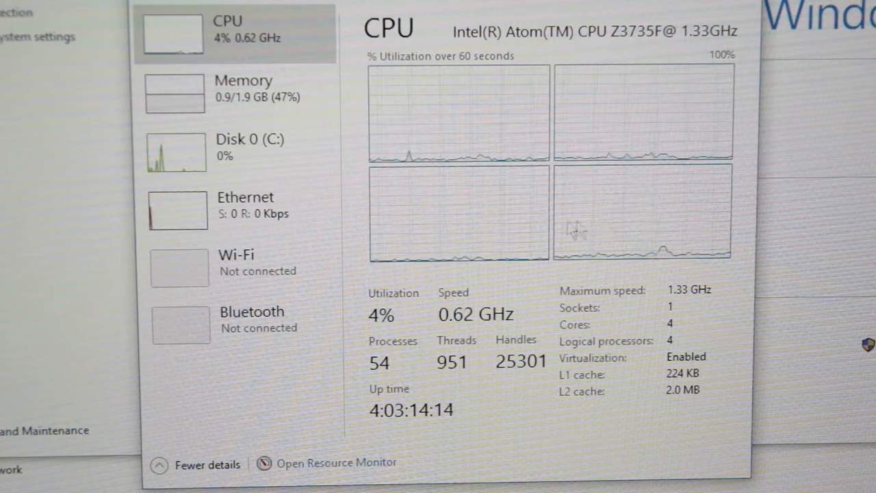
{"action": "mouse_move", "coordinate": [244, 93]}
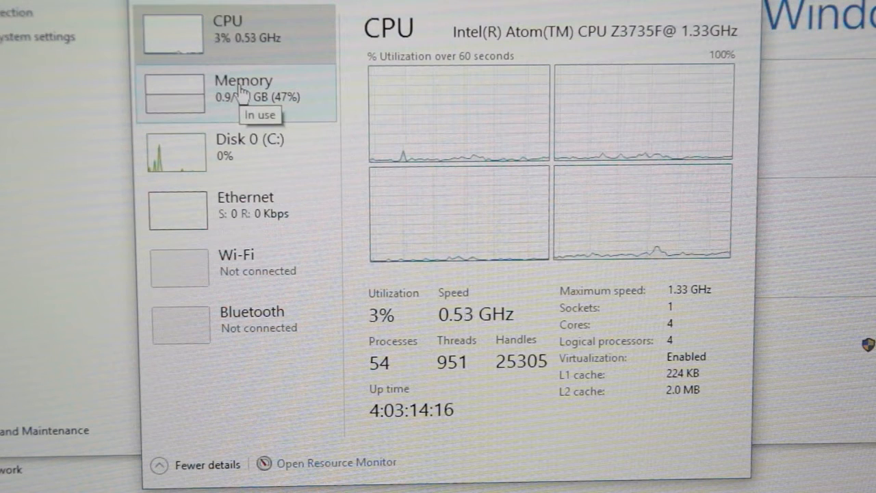